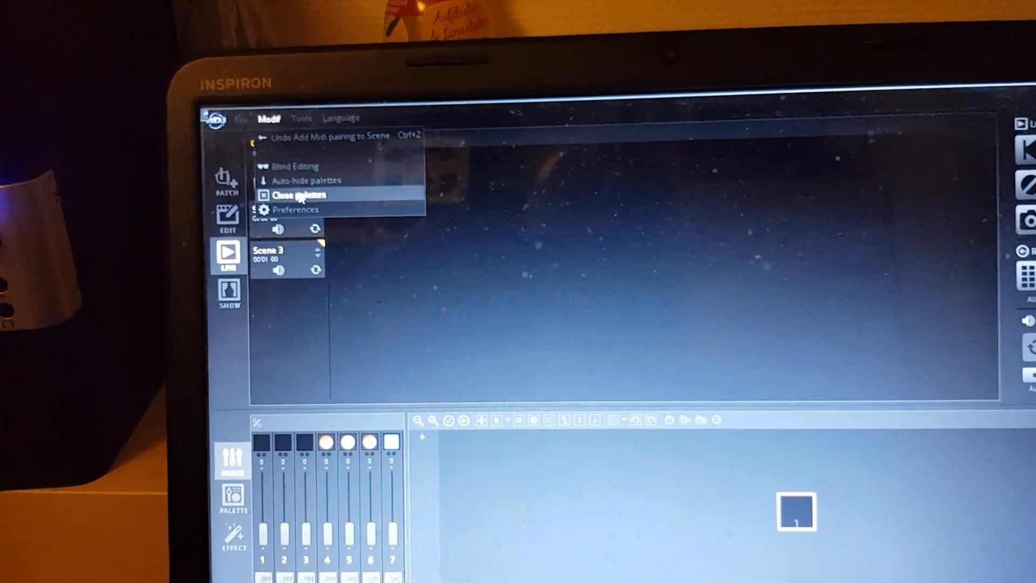
Open myDMX Preferences and show the MIDI settings page.
click(296, 209)
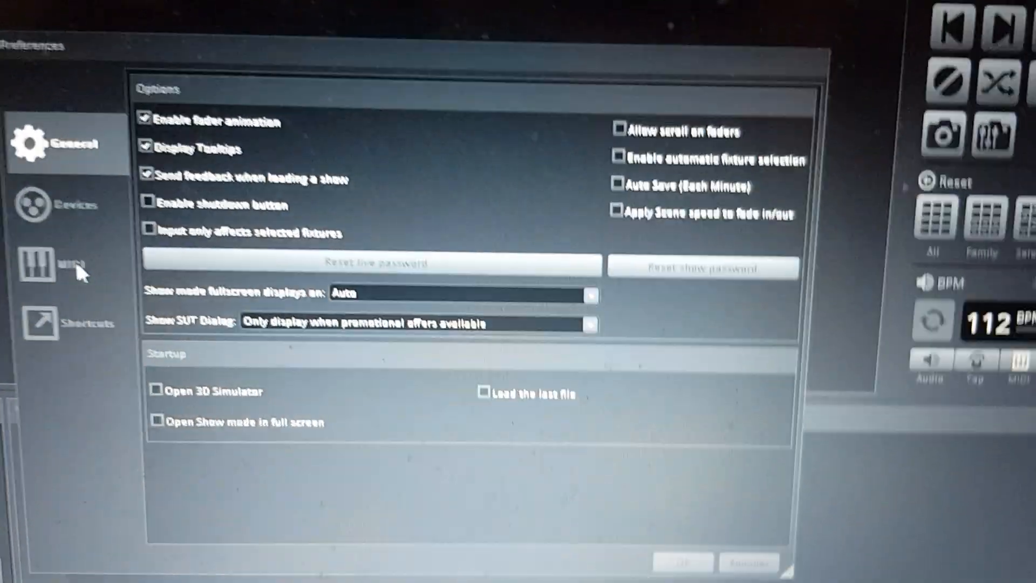
click(60, 264)
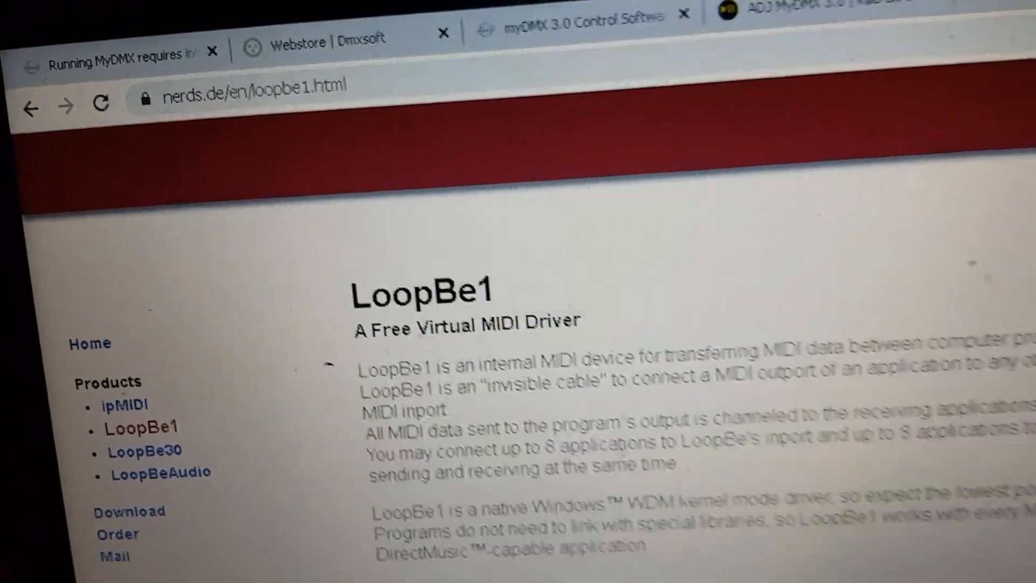
Scroll through the nerds.de LoopBe1 virtual MIDI driver page to read its description.
scroll(down, 3)
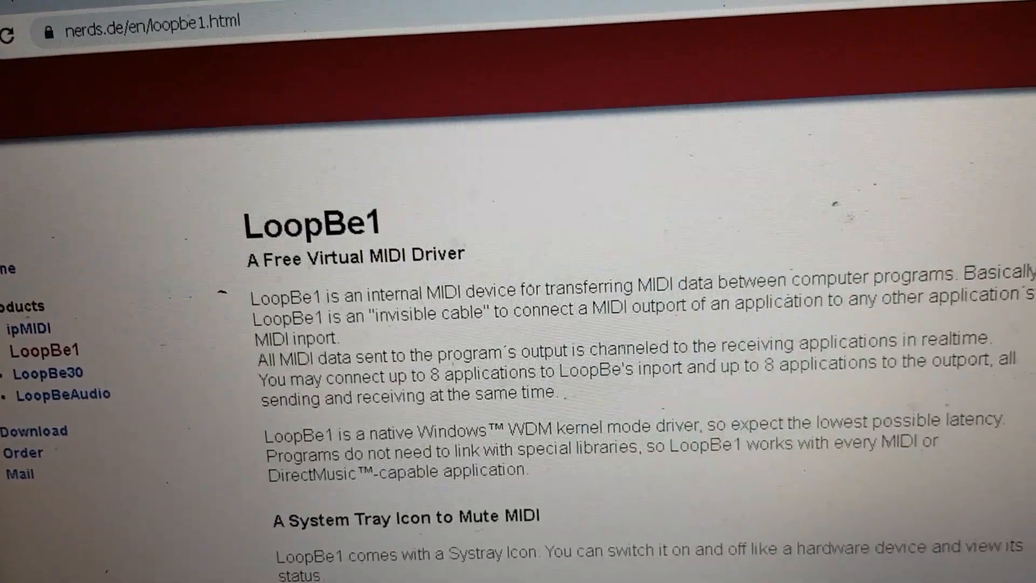
scroll(down, 3)
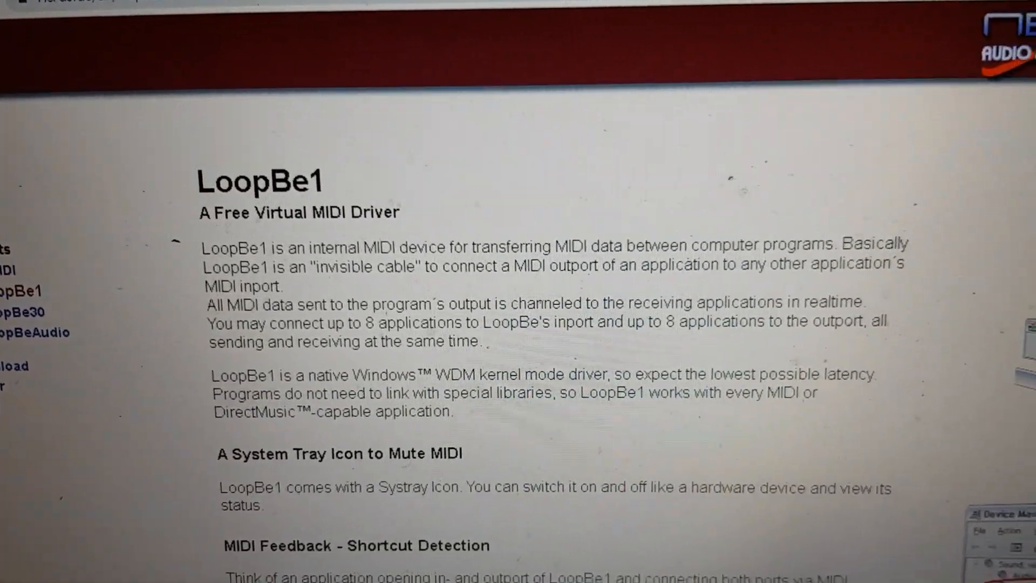
scroll(down, 3)
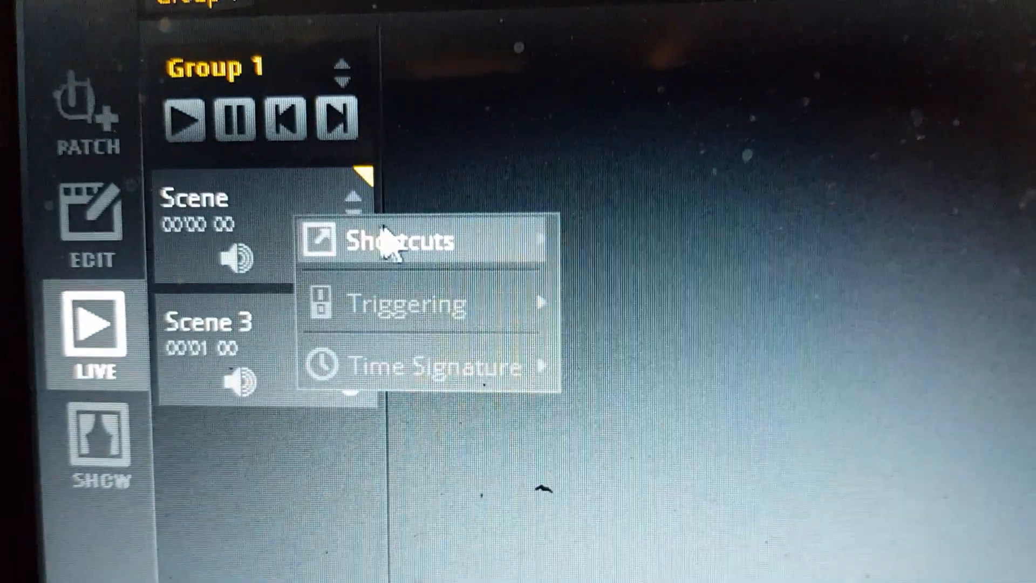
mouse_move(397, 241)
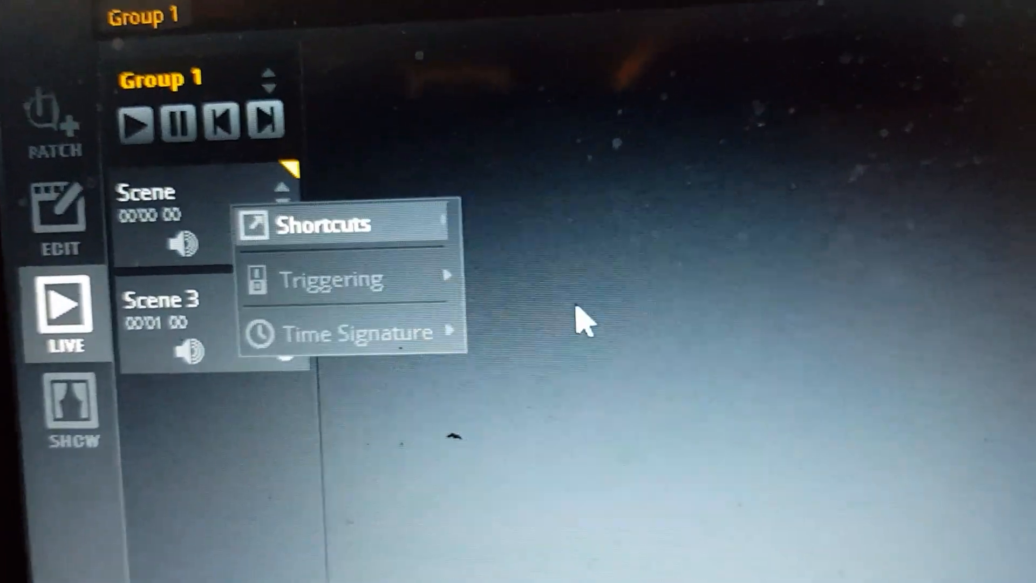
Bring up Scene 3's Shortcuts menu and choose Edit Keyboard Mapping.
click(329, 277)
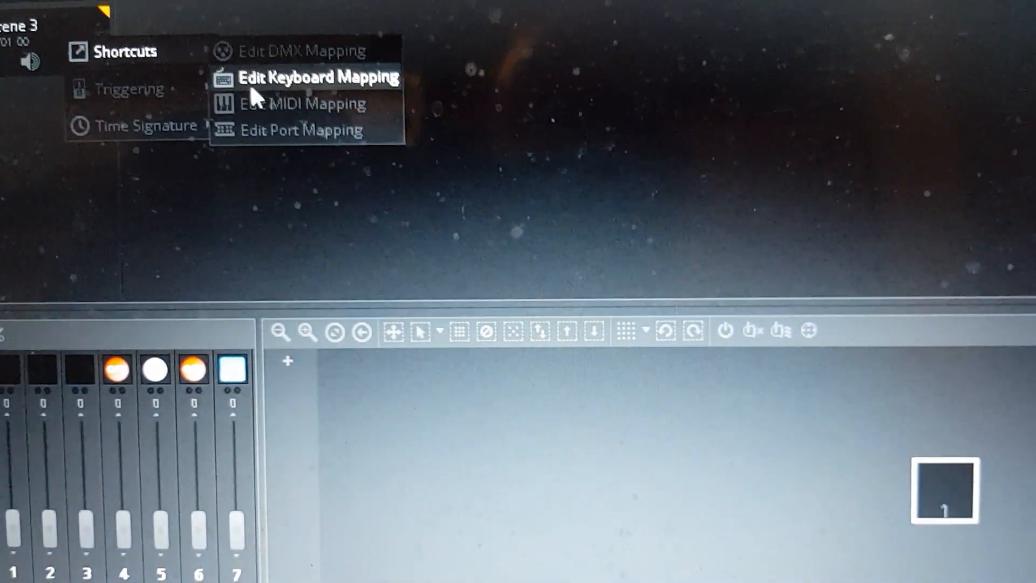
click(306, 104)
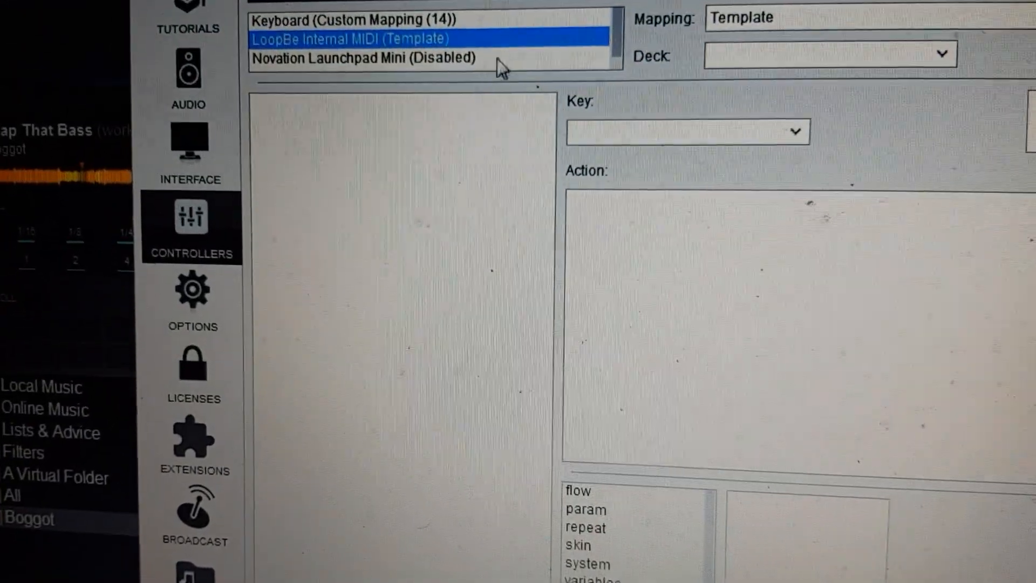
Select LoopBe Internal MIDI (Template) and right-click it for its options.
click(362, 58)
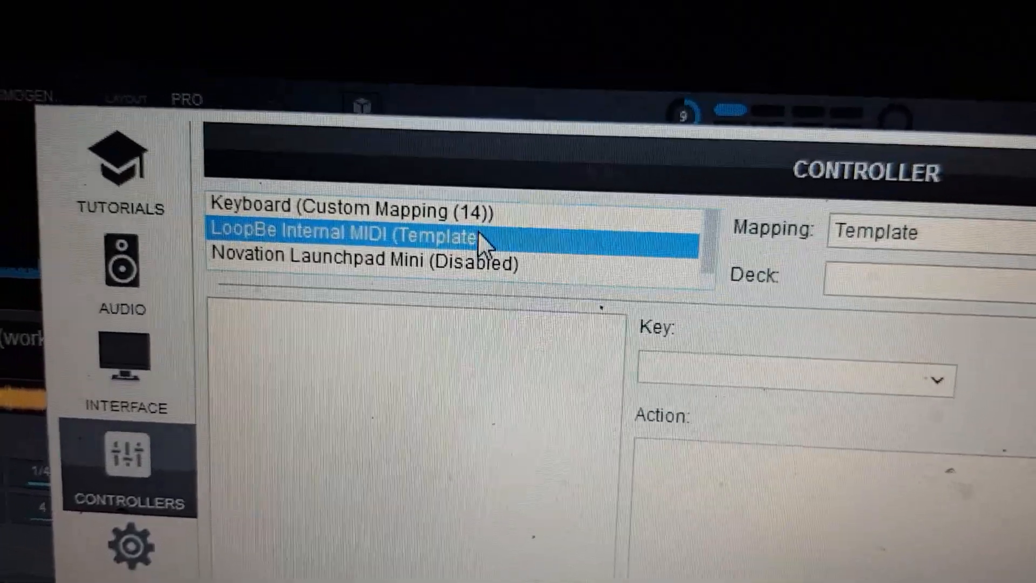
right_click(344, 235)
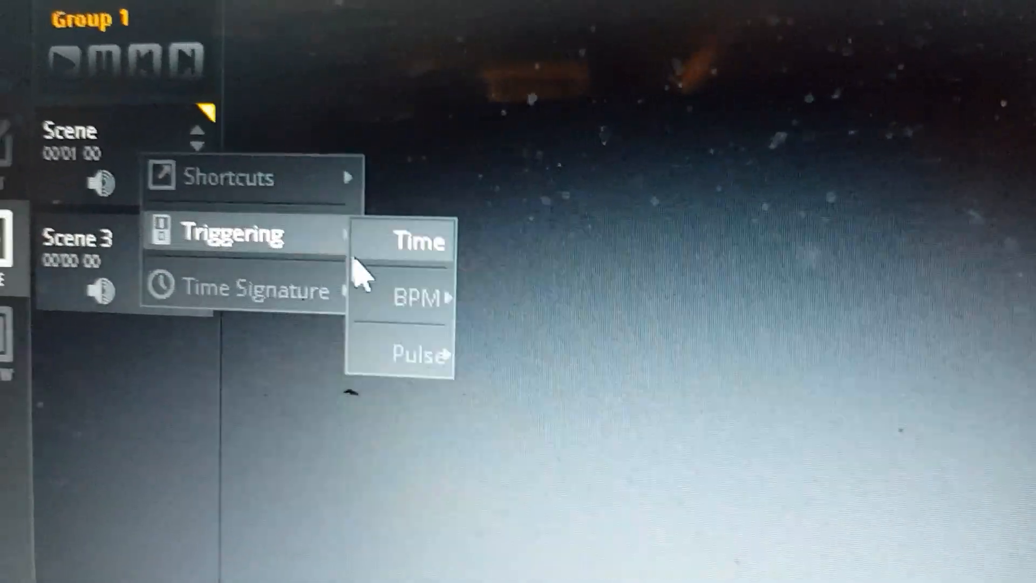
mouse_move(415, 298)
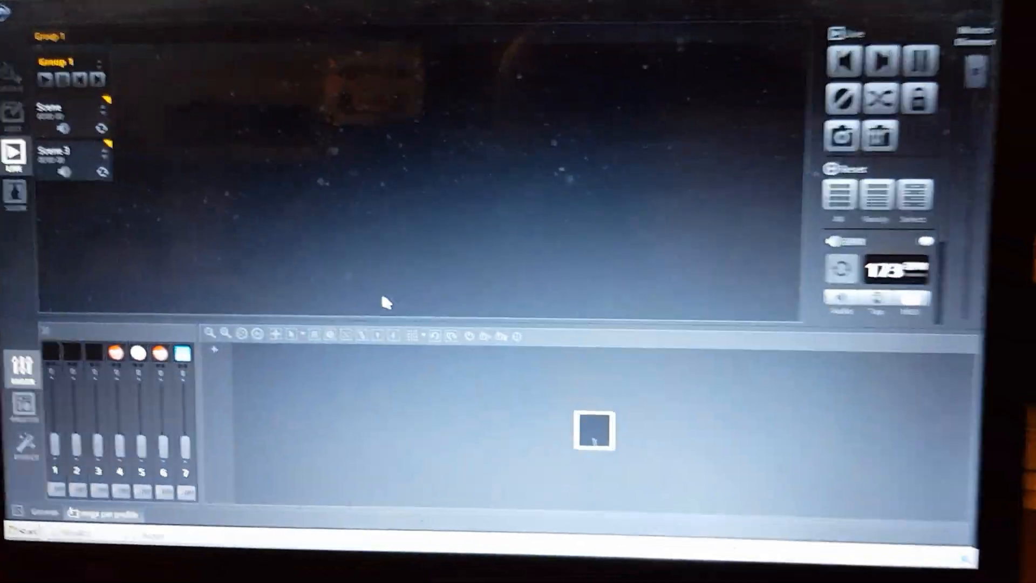
Open Preferences from the general options menu to reach the MIDI Clock Device setting.
click(194, 109)
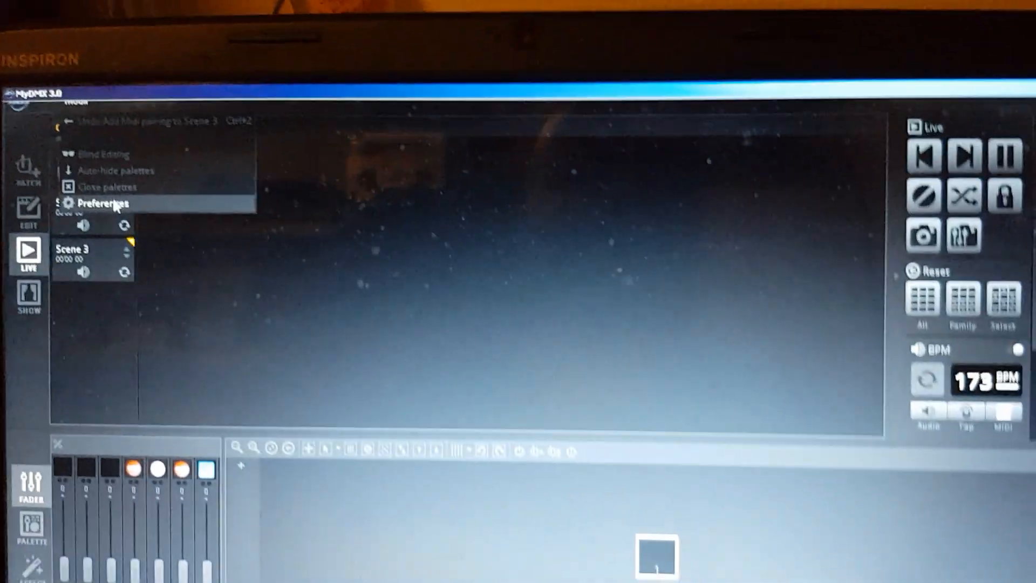
click(103, 203)
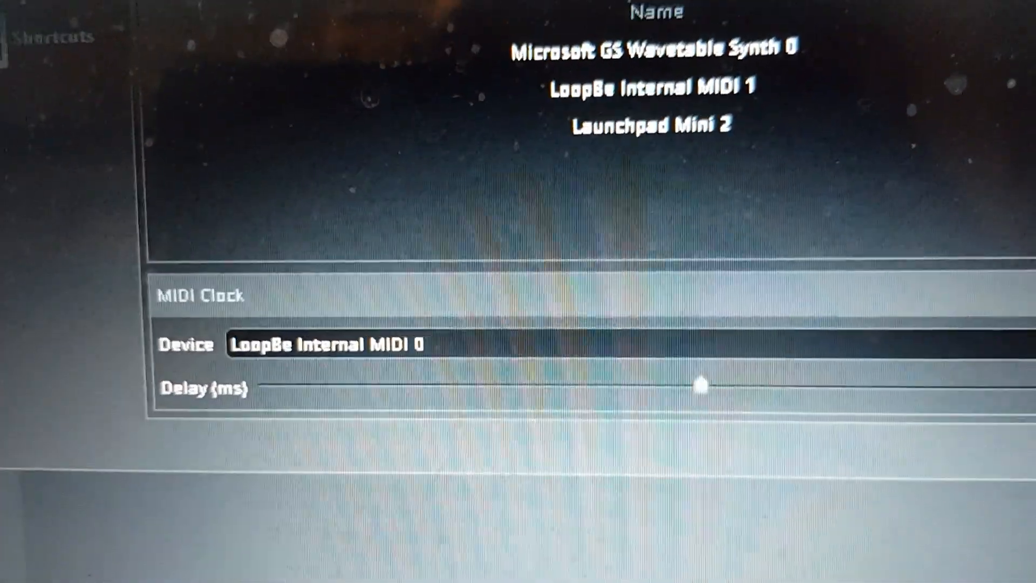